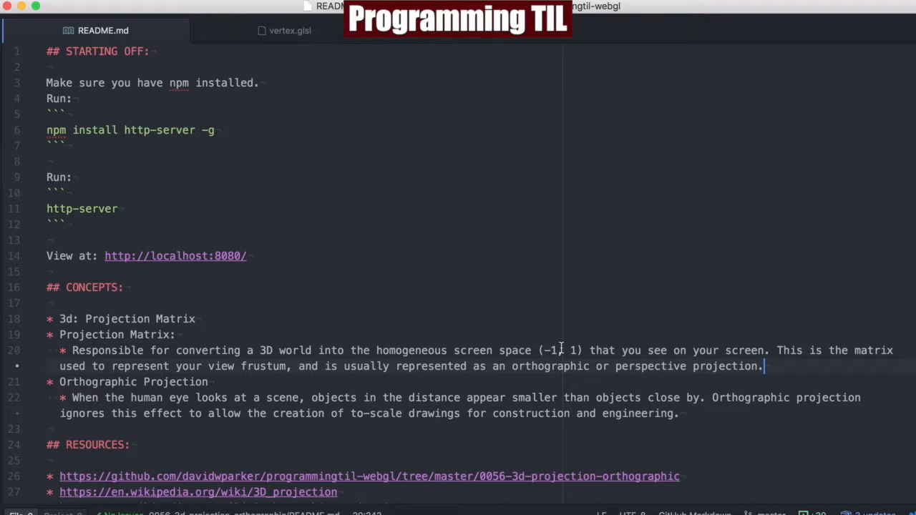
pyautogui.moveTo(860, 343)
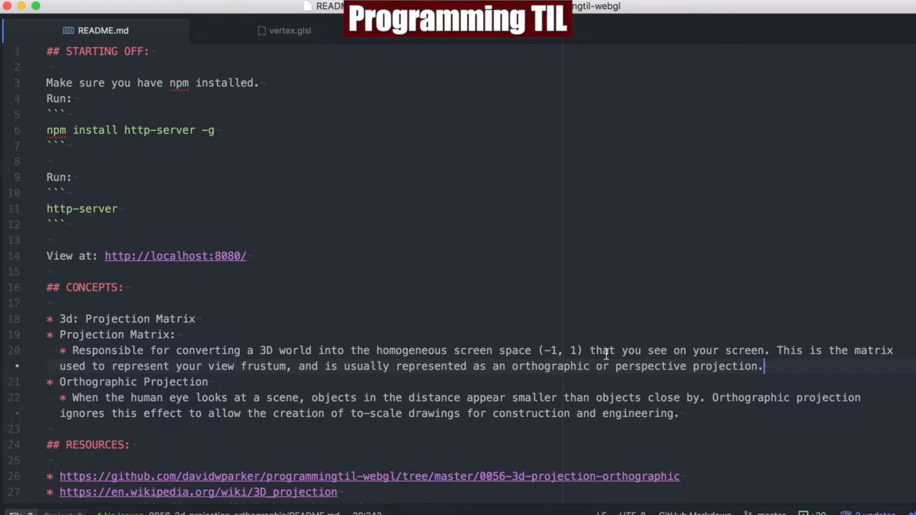
pyautogui.moveTo(604, 246)
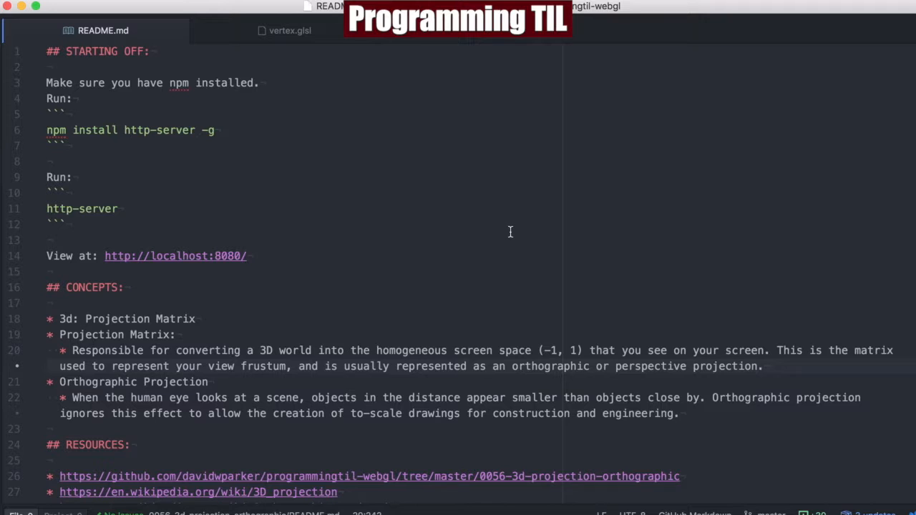
# View the vertex.glsl shader, where gl_Position is projection times model-view times position
pyautogui.click(765, 366)
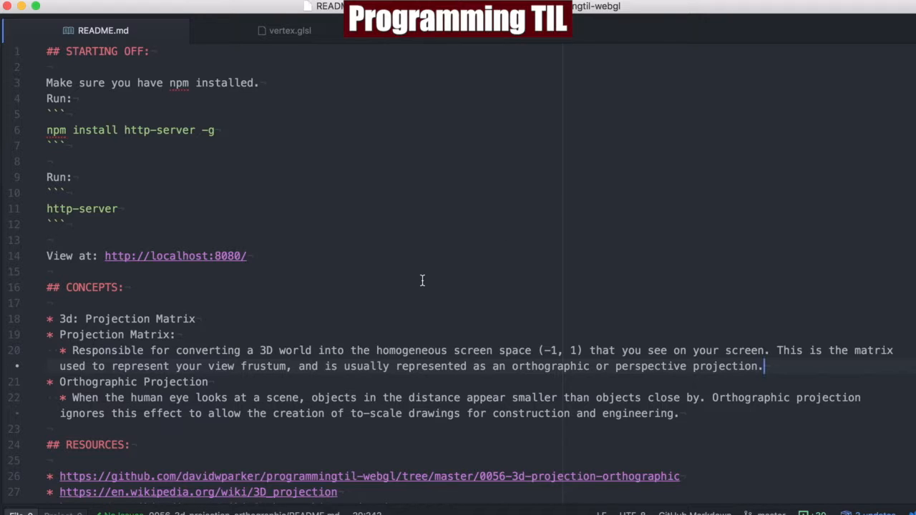
pyautogui.moveTo(323, 398)
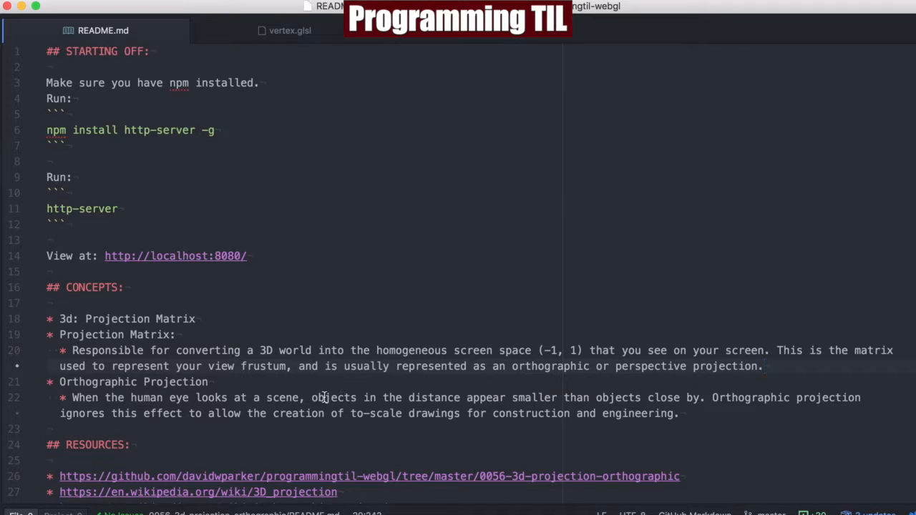
pyautogui.click(764, 365)
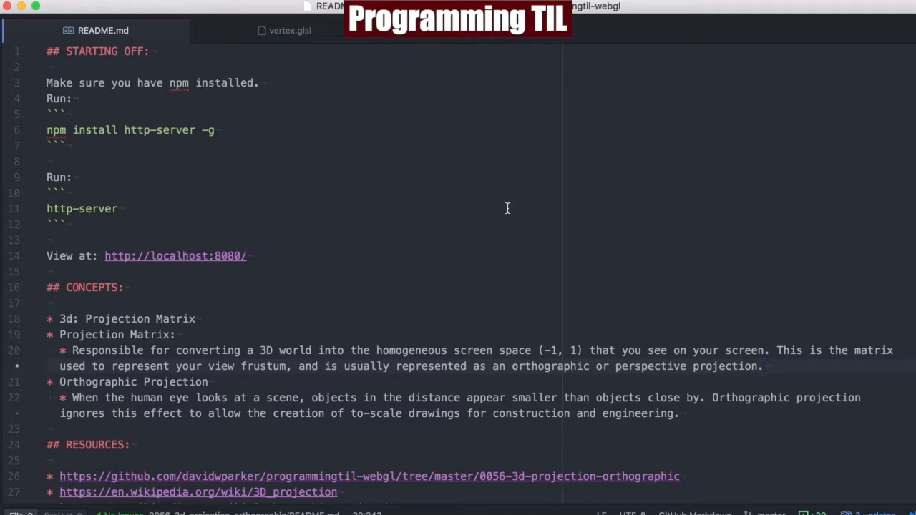
pyautogui.click(764, 366)
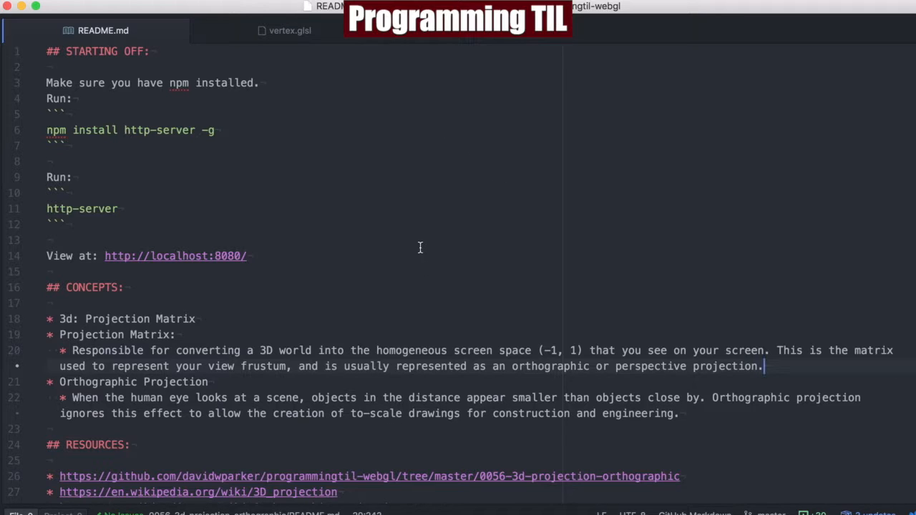
pyautogui.moveTo(376, 286)
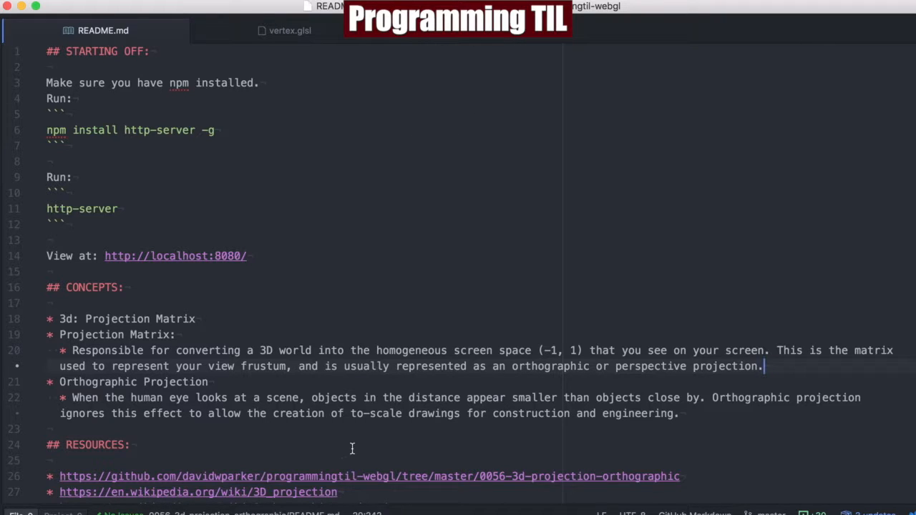
pyautogui.moveTo(357, 274)
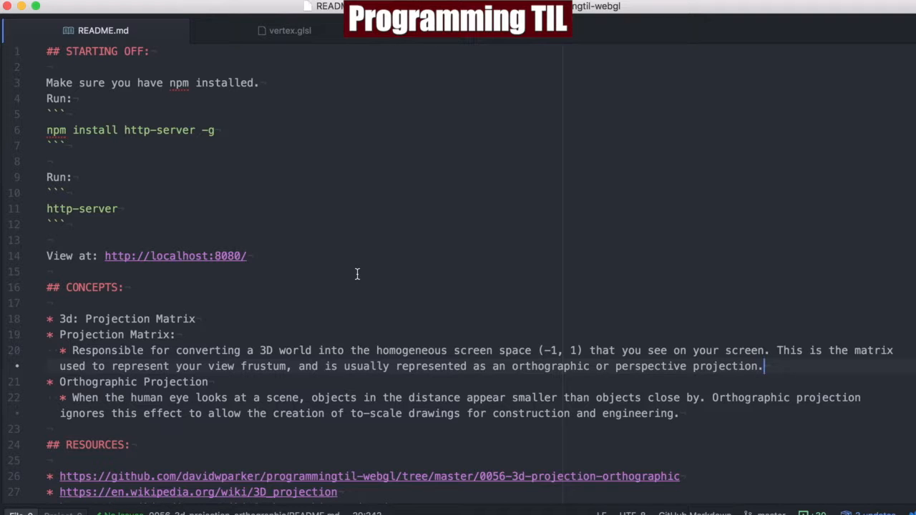
pyautogui.scroll(-3)
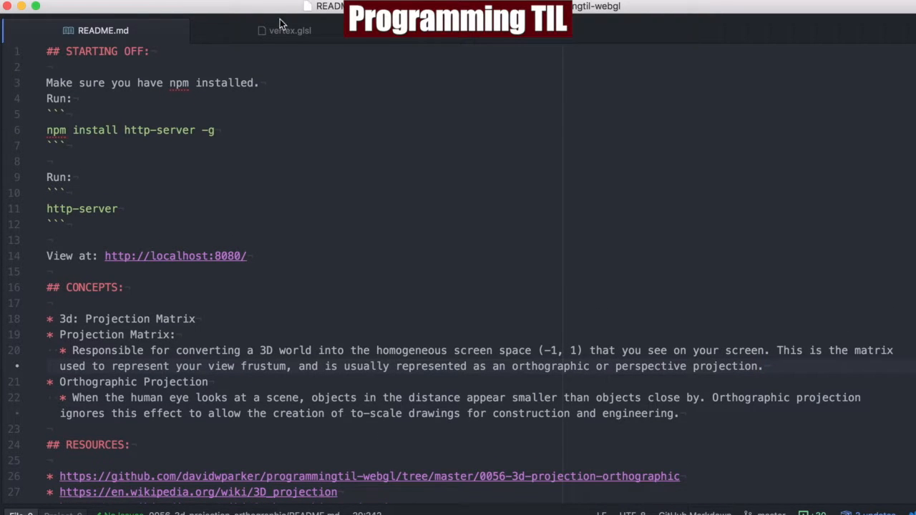
pyautogui.click(290, 30)
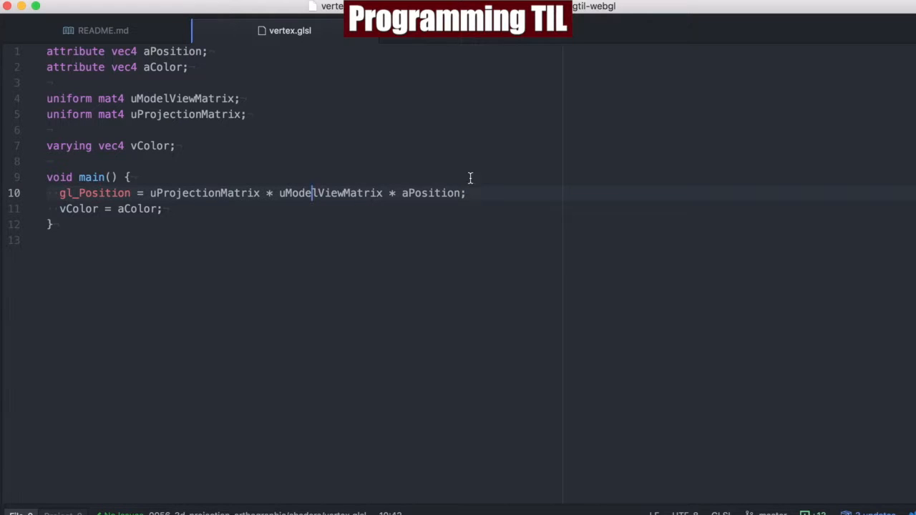
pyautogui.moveTo(422, 193)
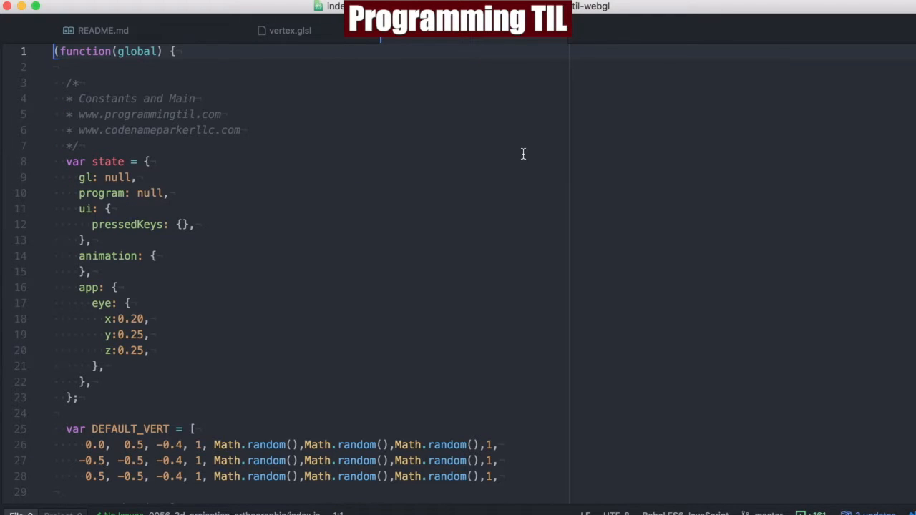
# Scroll index.js down to the draw() function's look-at and mat4.ortho matrix code
pyautogui.scroll(-3)
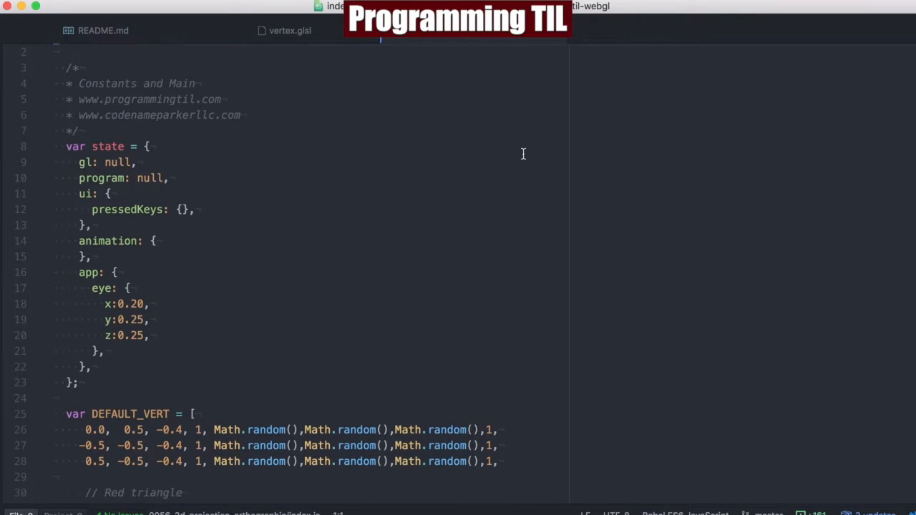
pyautogui.scroll(-3)
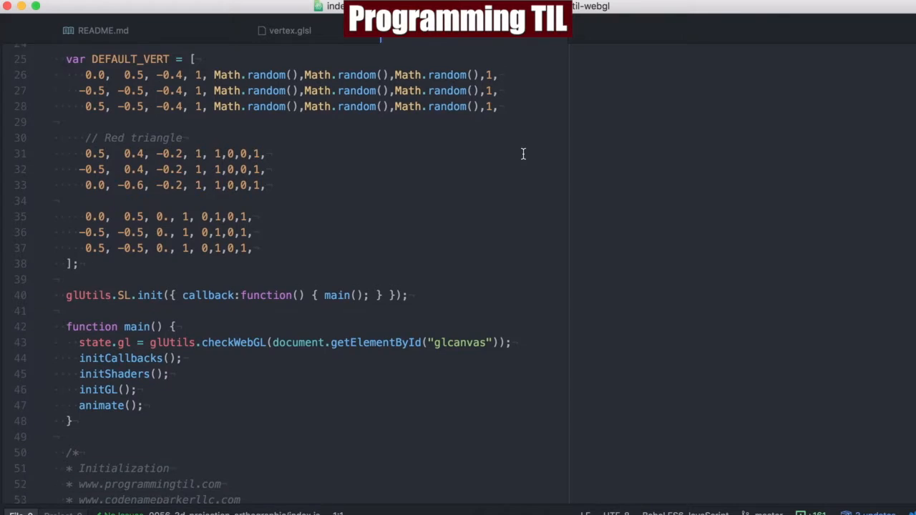
pyautogui.scroll(-3)
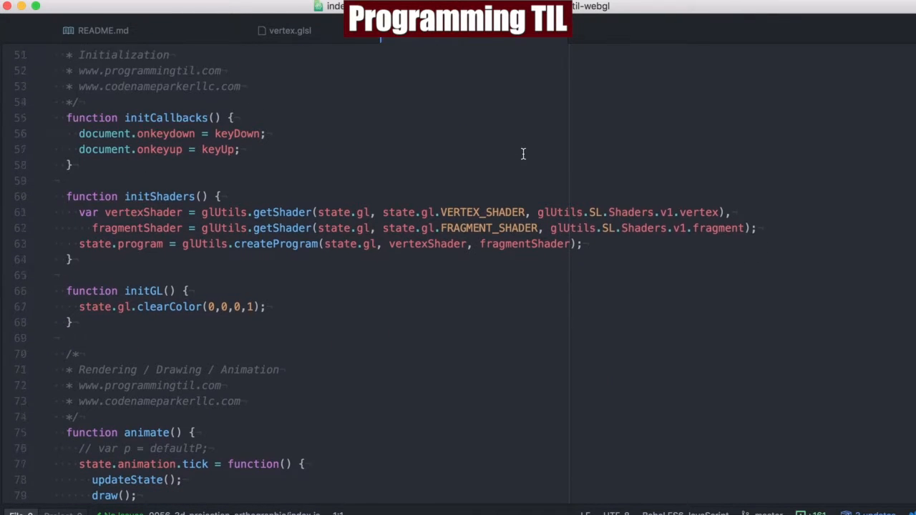
pyautogui.scroll(-3)
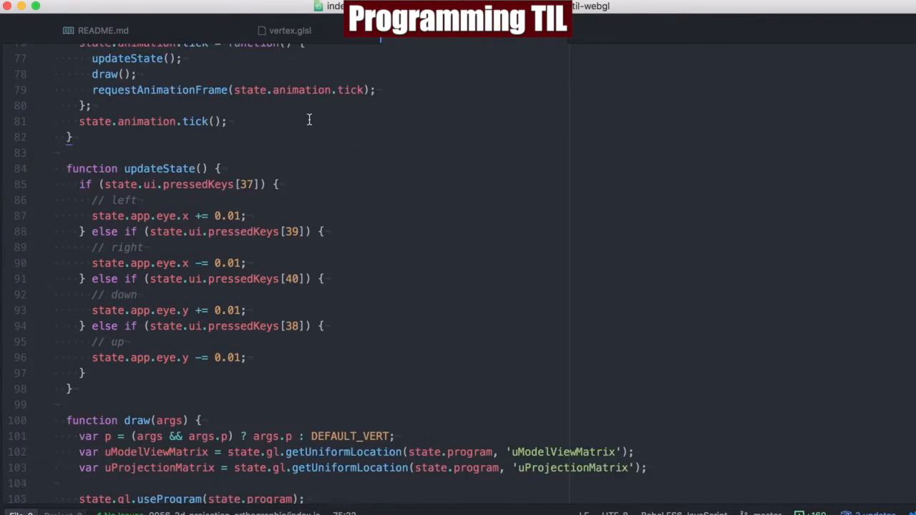
pyautogui.scroll(-3)
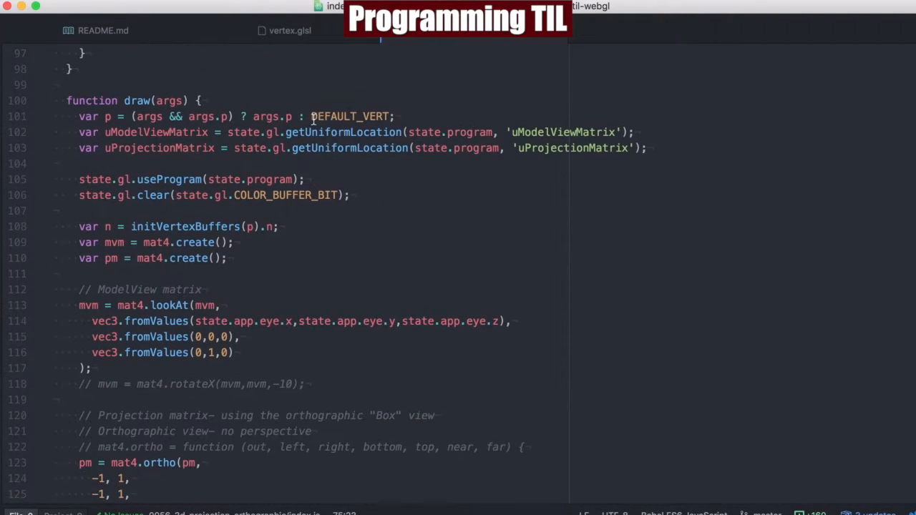
pyautogui.moveTo(576, 172)
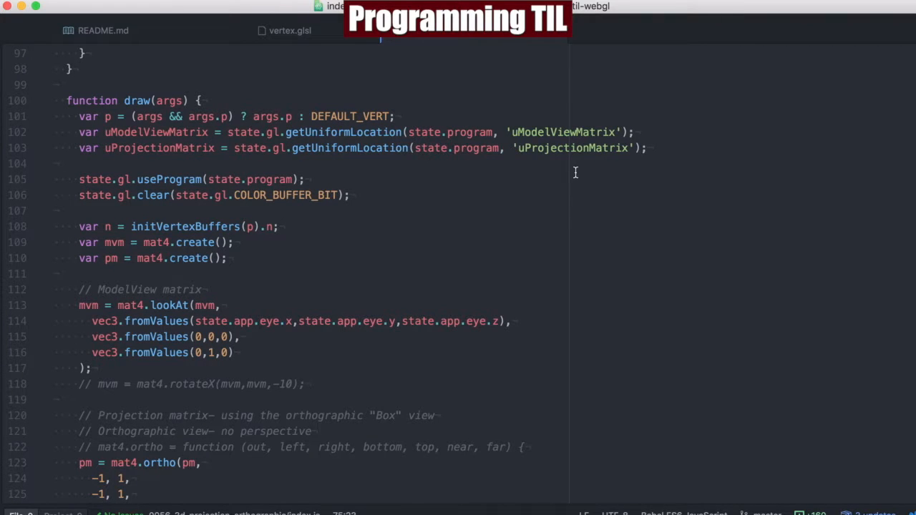
pyautogui.moveTo(572, 148)
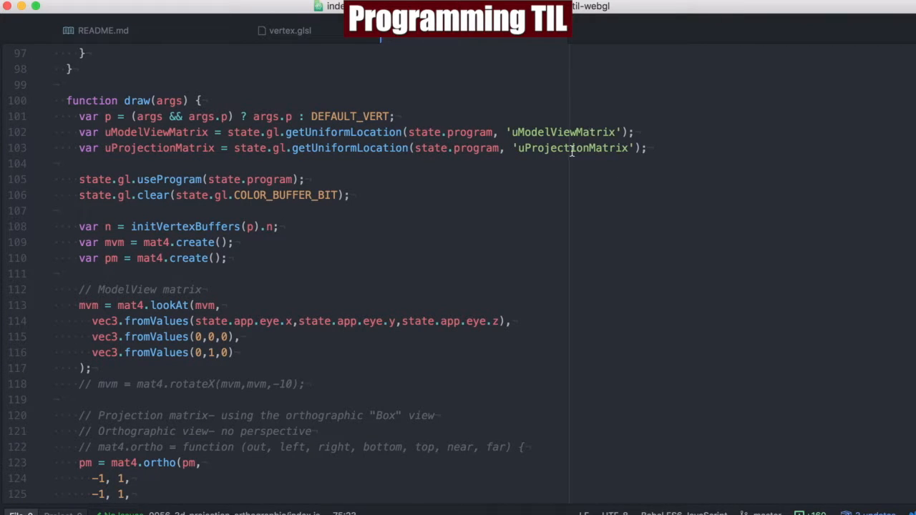
pyautogui.moveTo(93, 250)
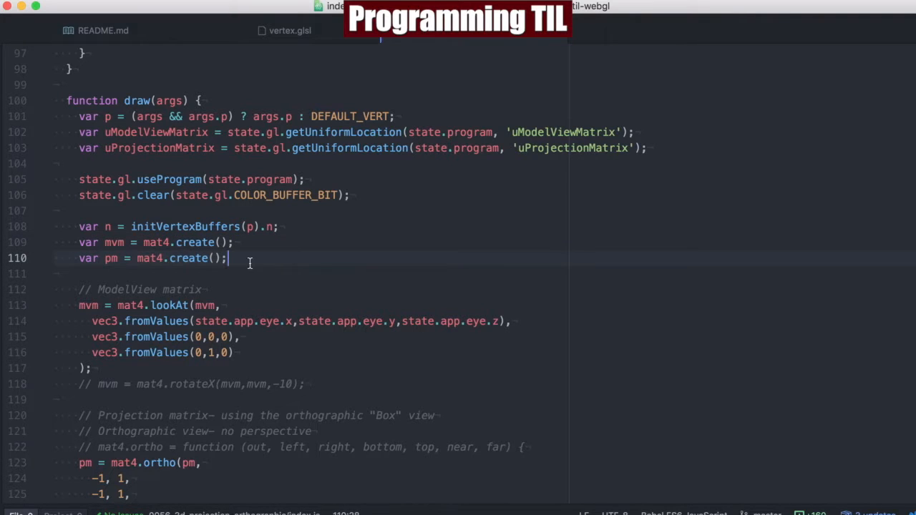
pyautogui.moveTo(271, 268)
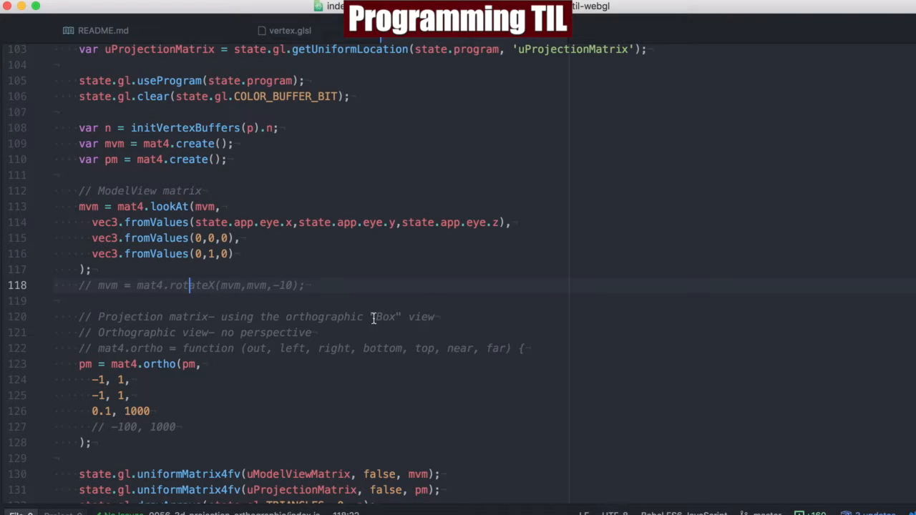
pyautogui.moveTo(432, 308)
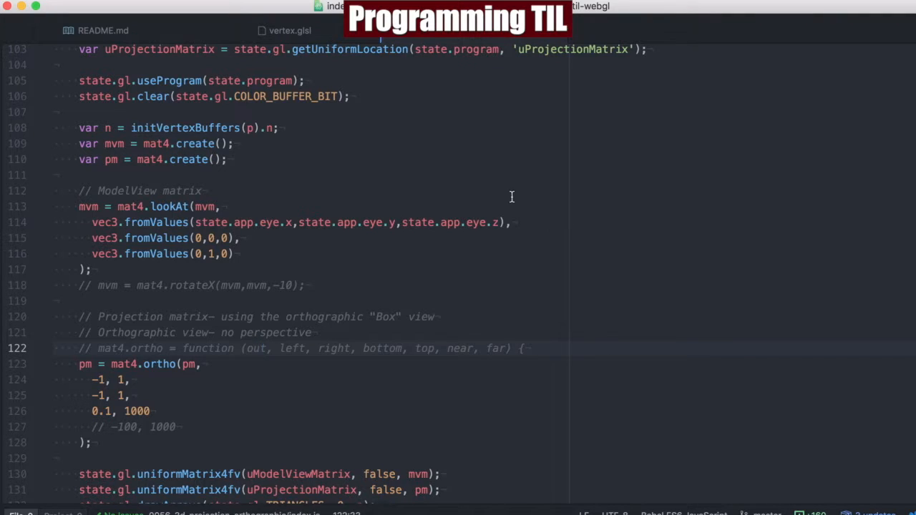
pyautogui.moveTo(340, 215)
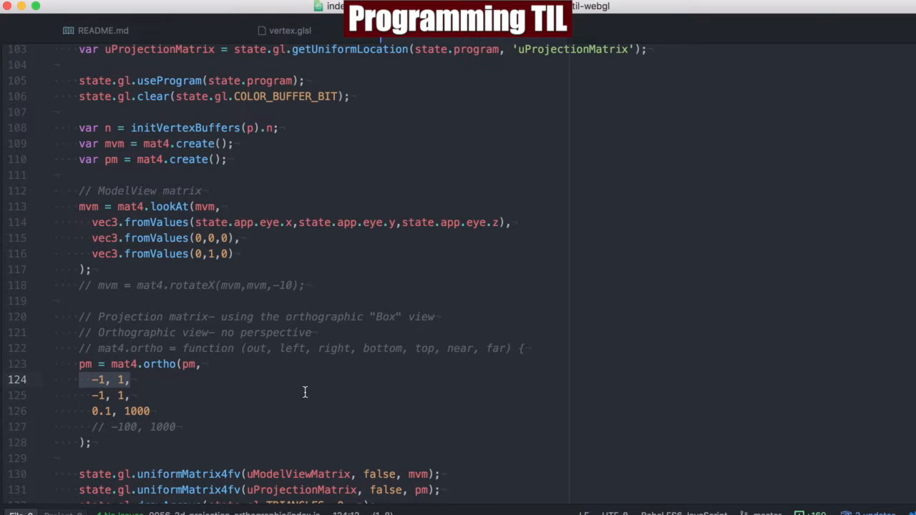
pyautogui.click(122, 396)
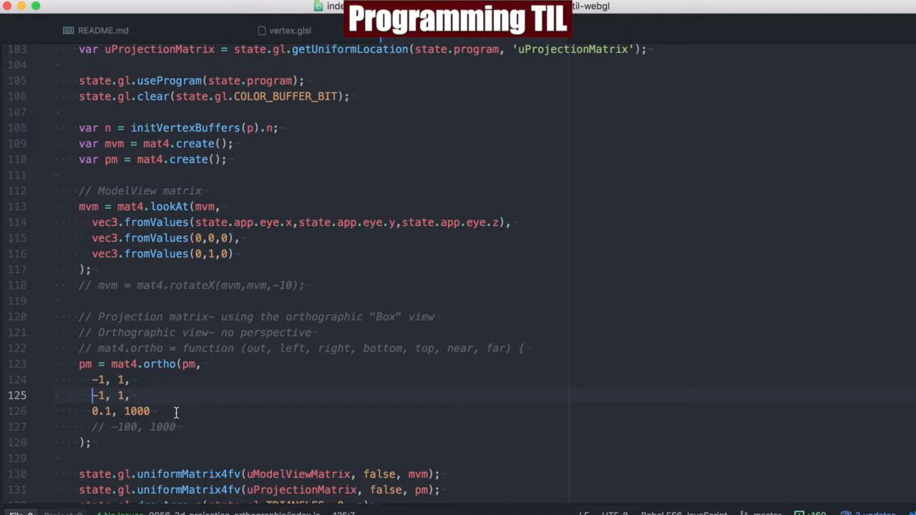
pyautogui.scroll(-3)
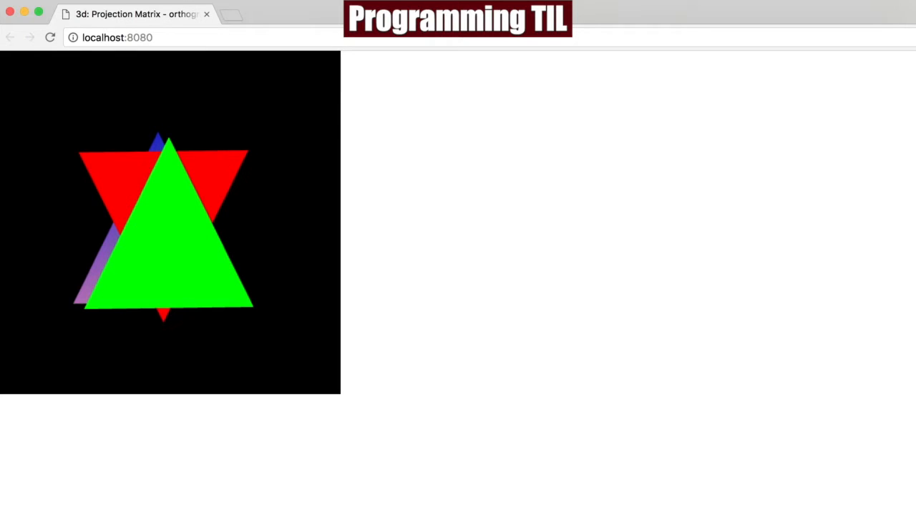
pyautogui.moveTo(403, 269)
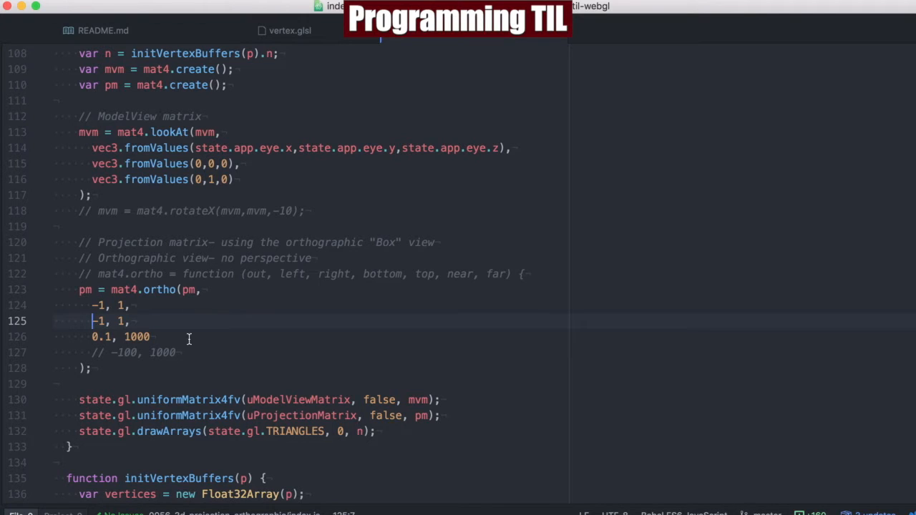
# Place the cursor on the mat4.ortho near/far lines to start switching 0.1 to -100
pyautogui.click(308, 337)
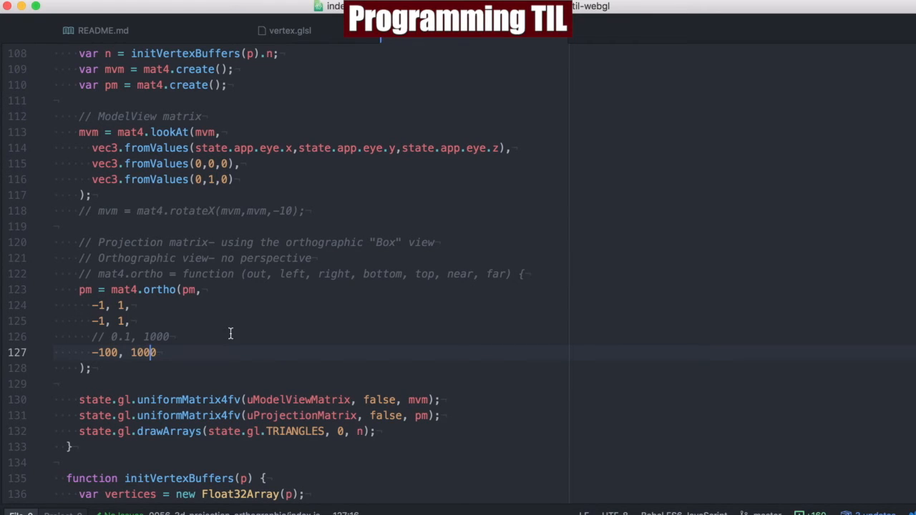
pyautogui.moveTo(540, 305)
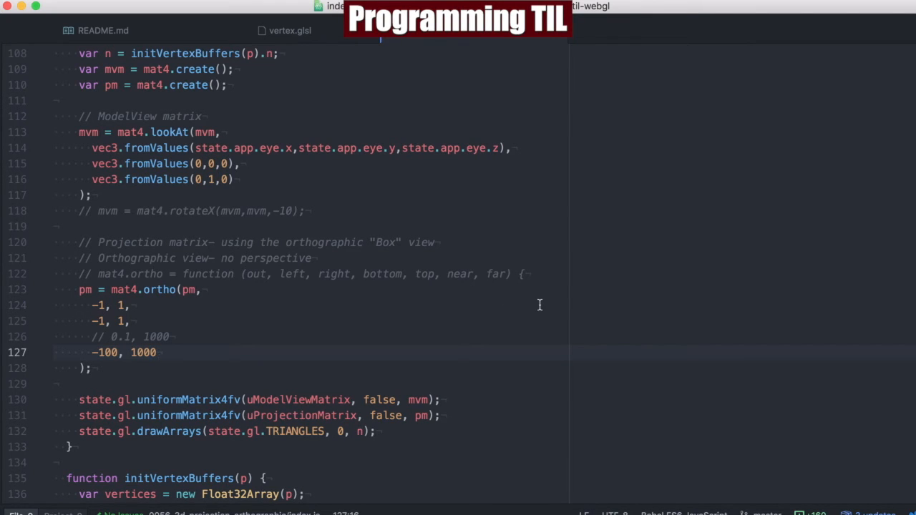